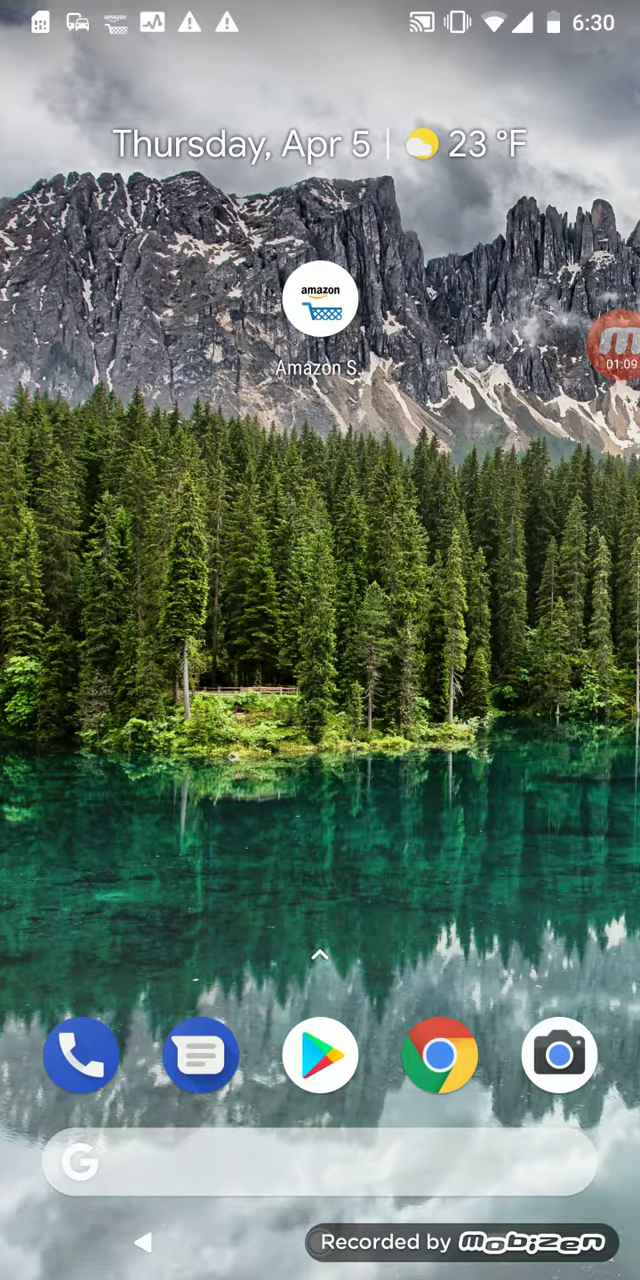
pyautogui.click(618, 352)
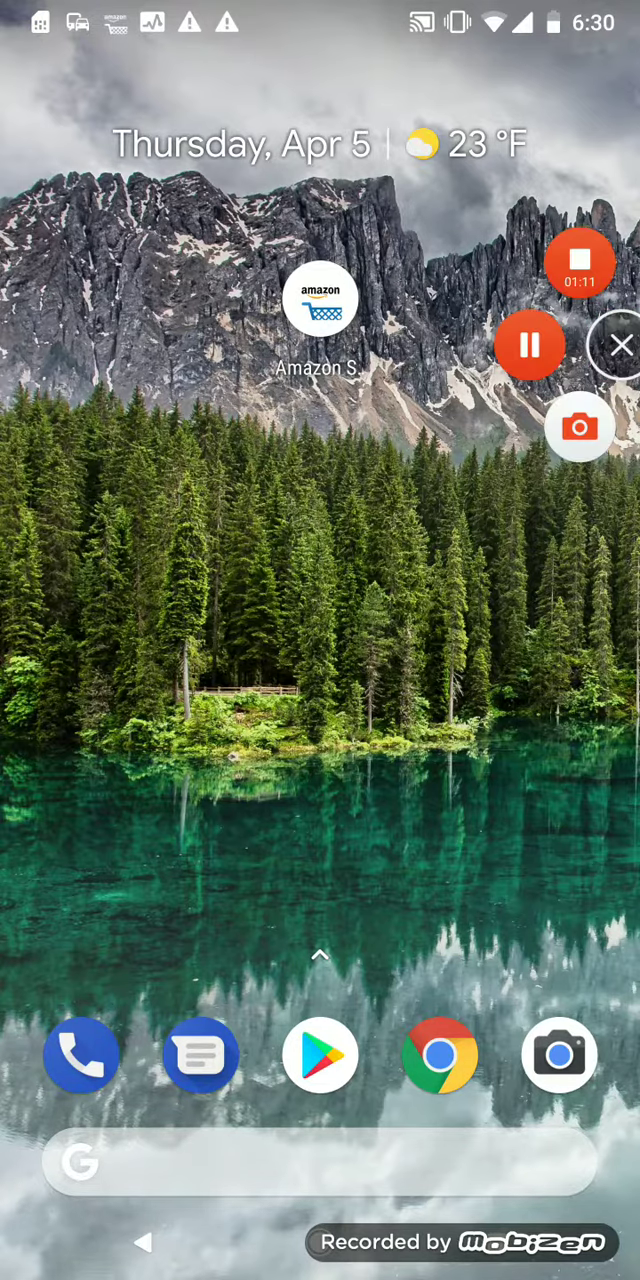